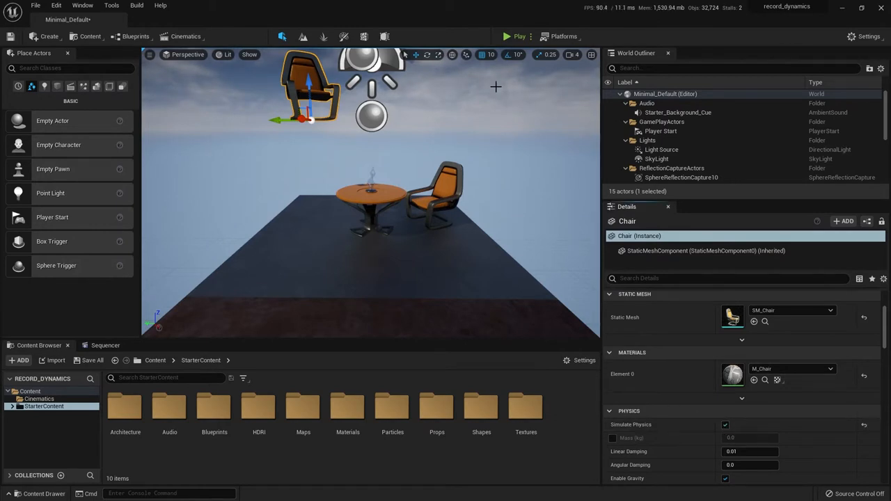
Step: Simulate the chair drop twice, stopping each simulation
click(515, 36)
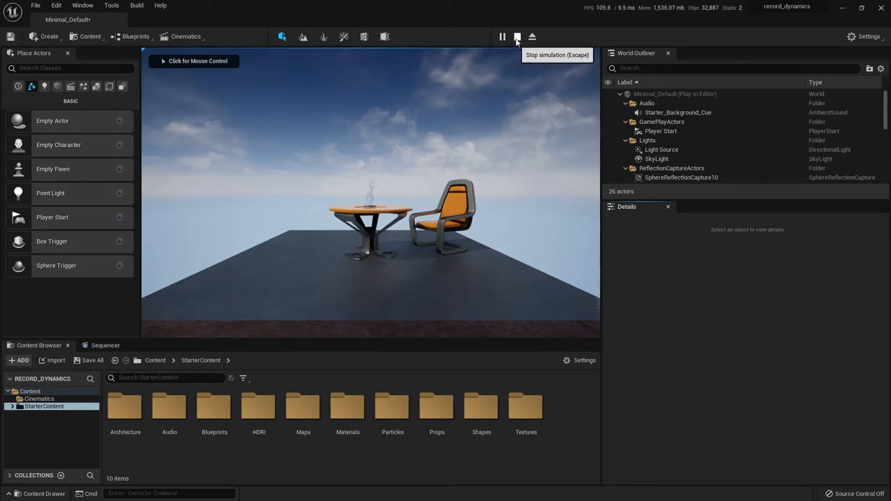
click(517, 36)
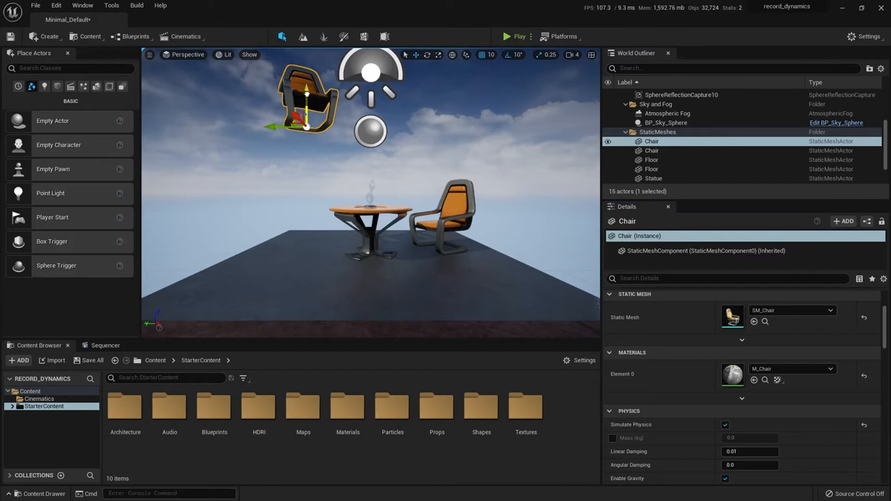
mouse_move(520, 36)
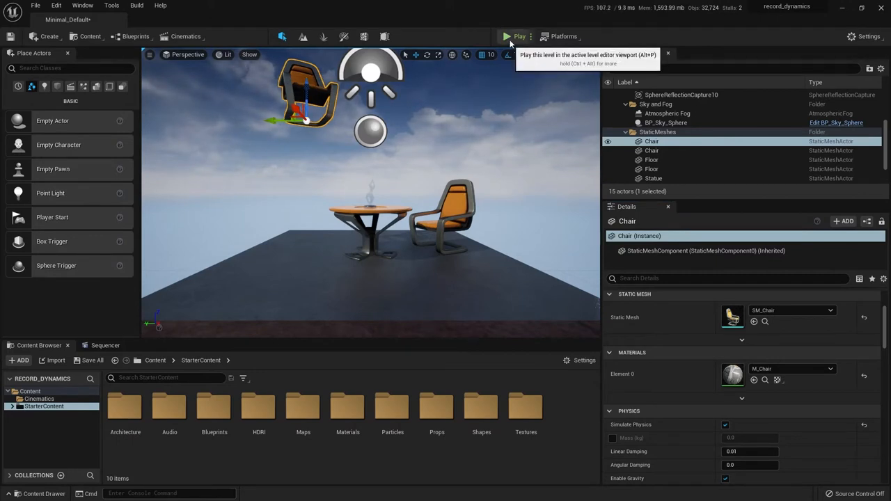
click(519, 37)
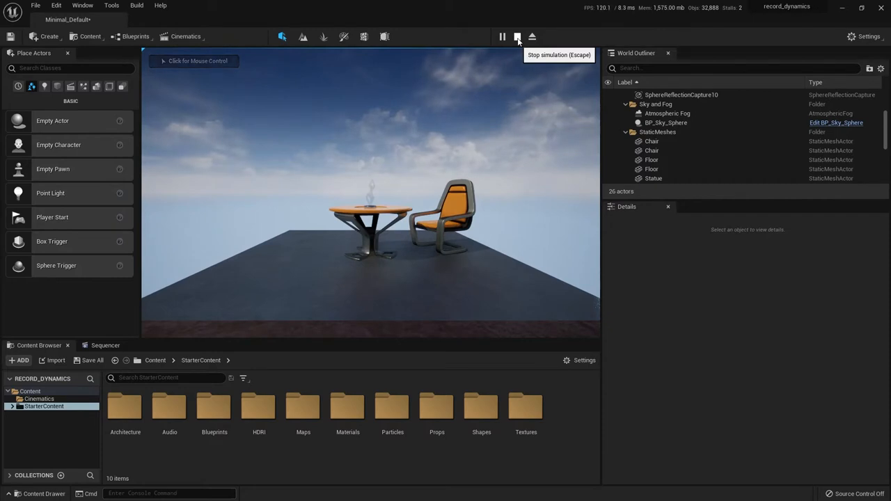
click(517, 36)
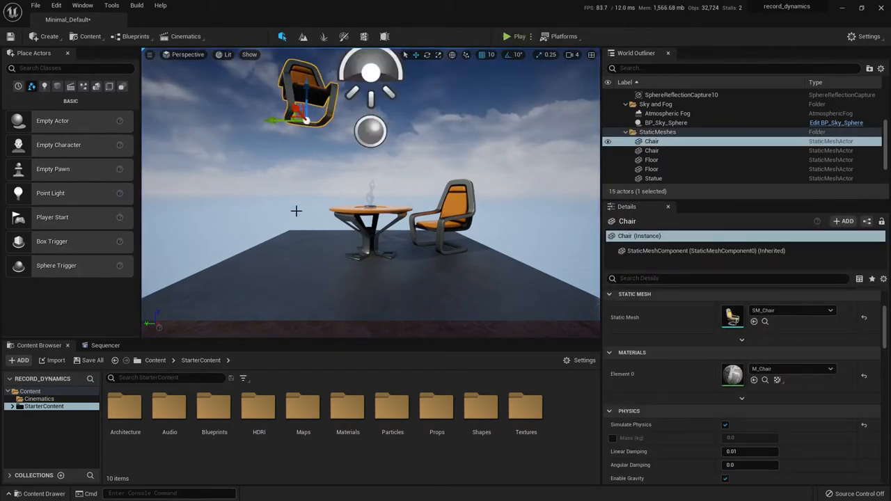
mouse_move(518, 36)
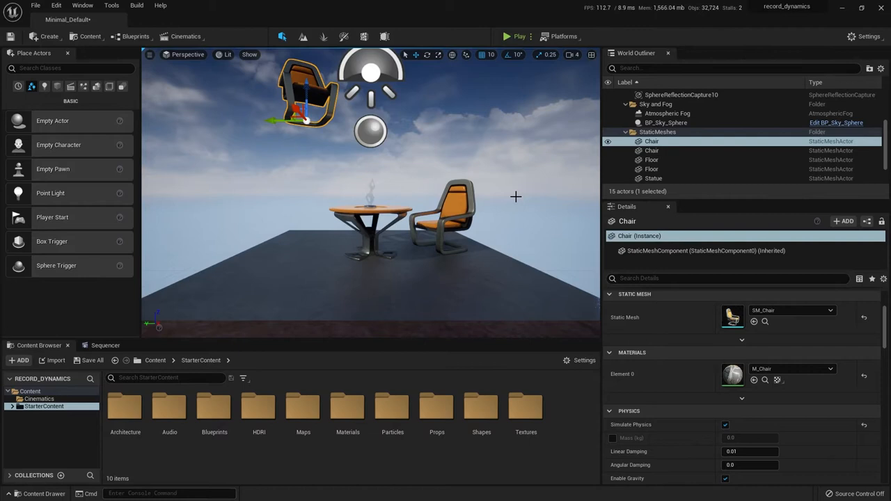
mouse_move(270, 199)
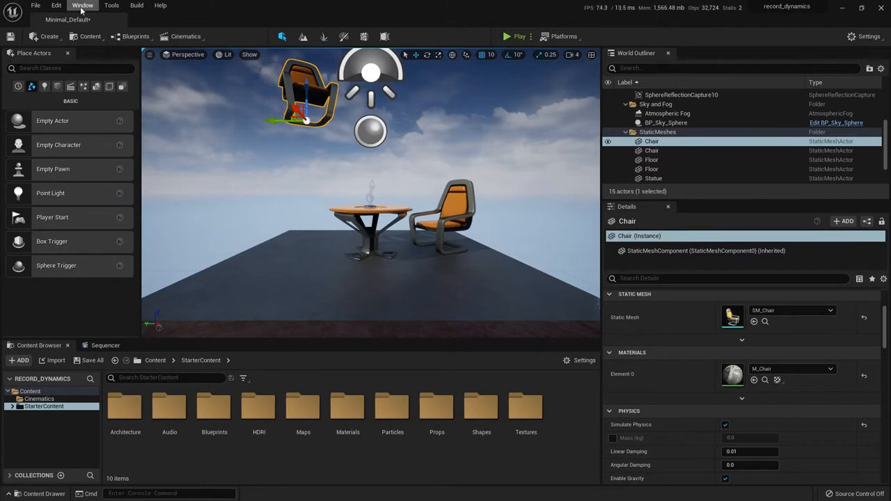
Step: Open the Take Recorder panel showing slate Scene_1, take 01
click(82, 5)
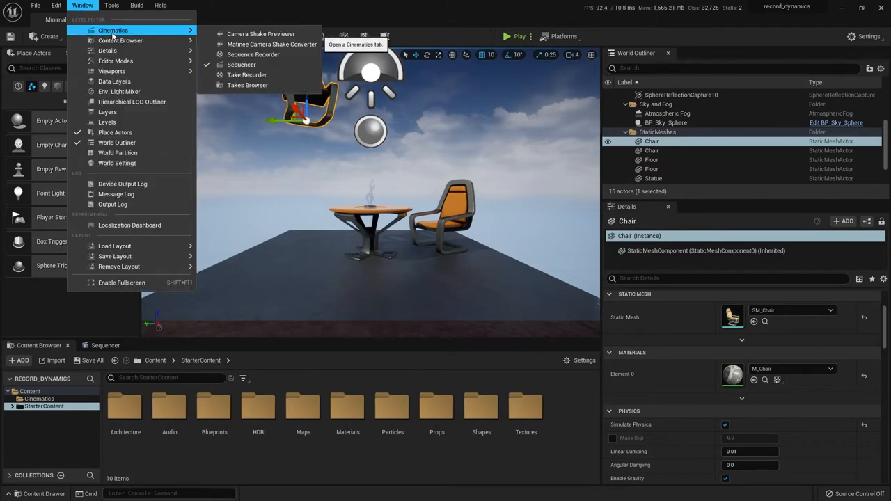
mouse_move(247, 75)
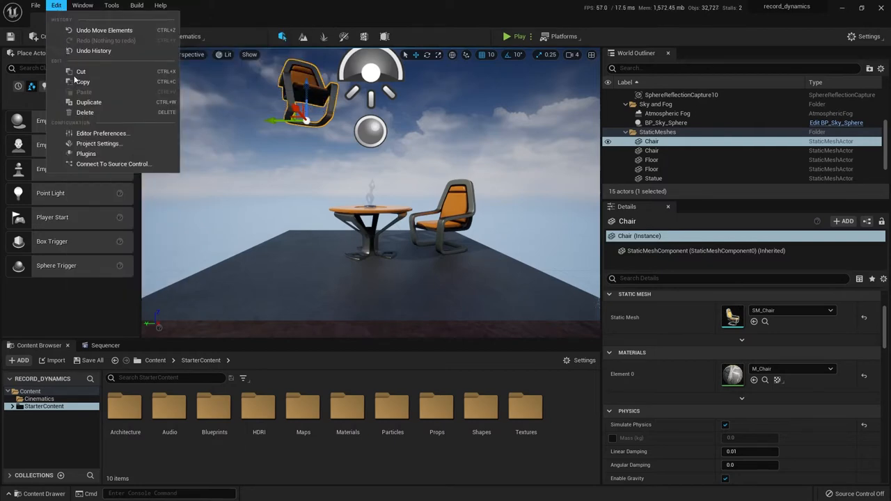
click(85, 154)
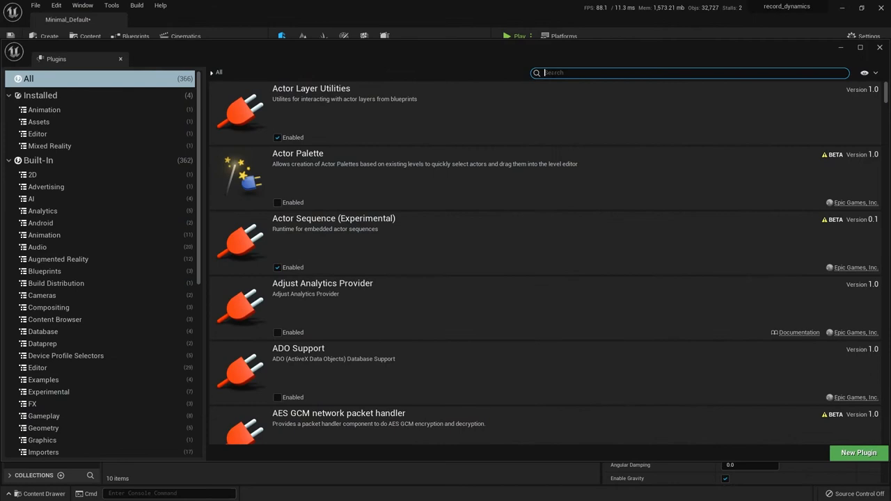
text(tak)
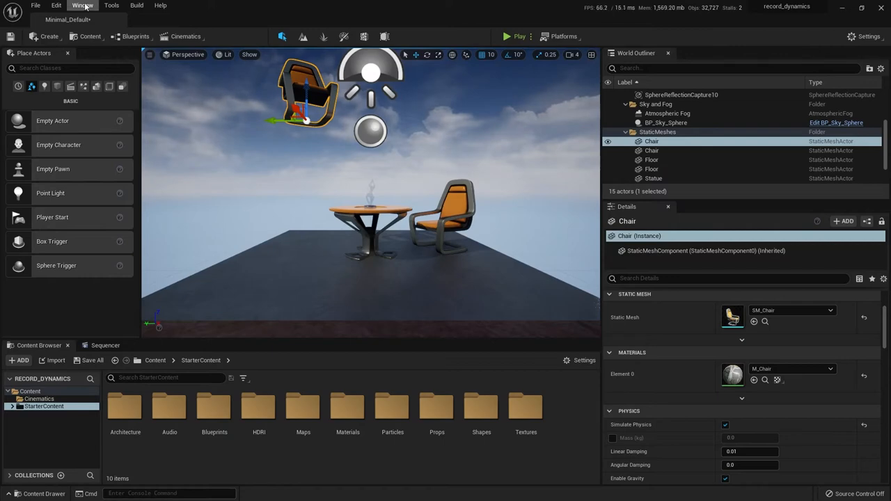
click(83, 5)
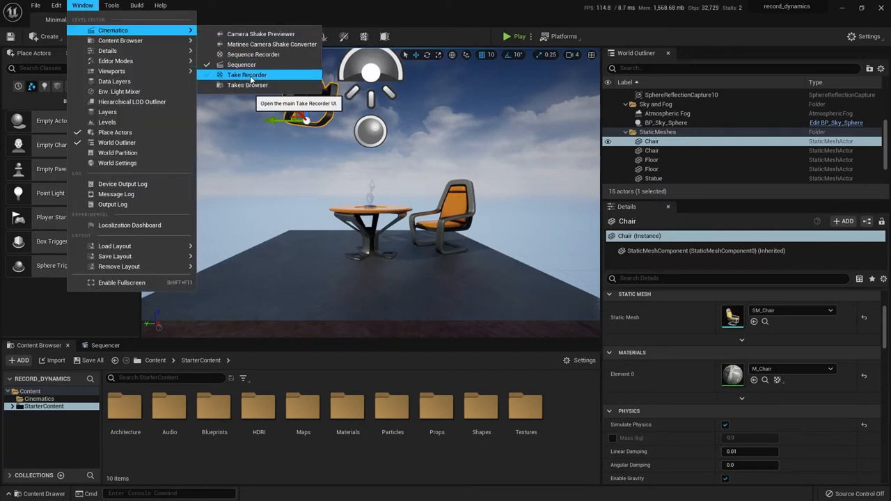
click(246, 74)
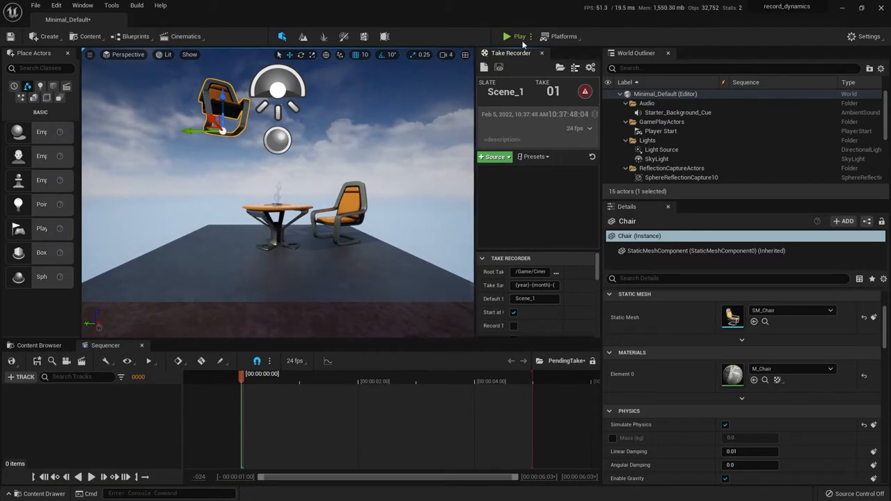
click(507, 36)
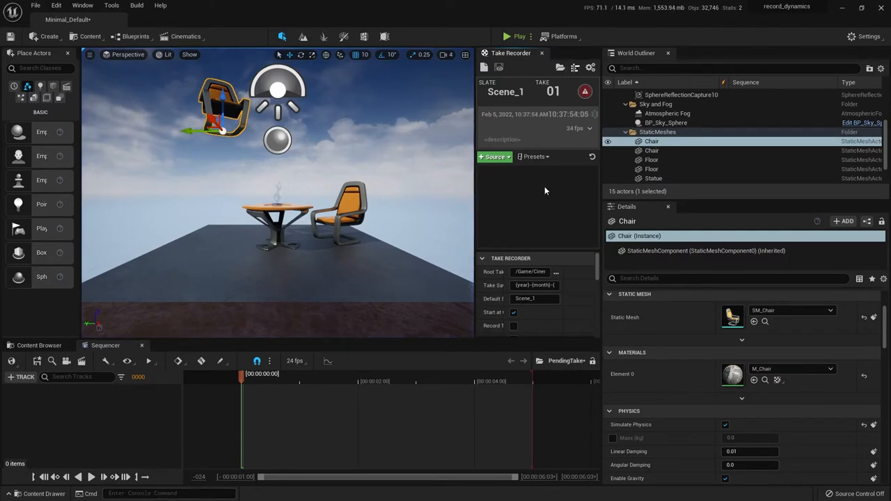
mouse_move(523, 214)
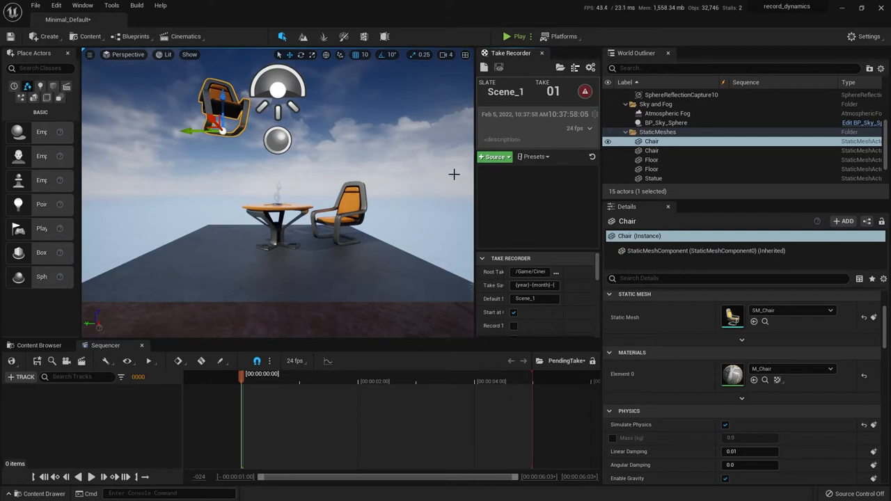
Step: Add the Chair actor as a Take Recorder source
click(494, 157)
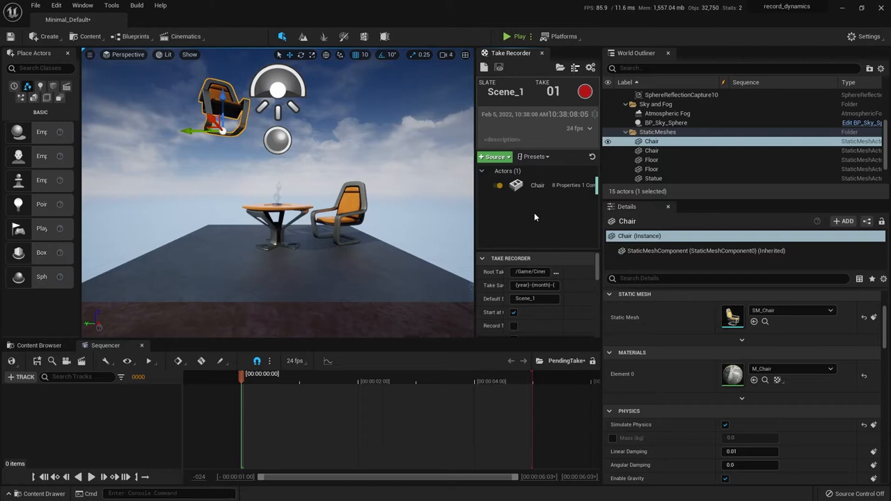
mouse_move(536, 195)
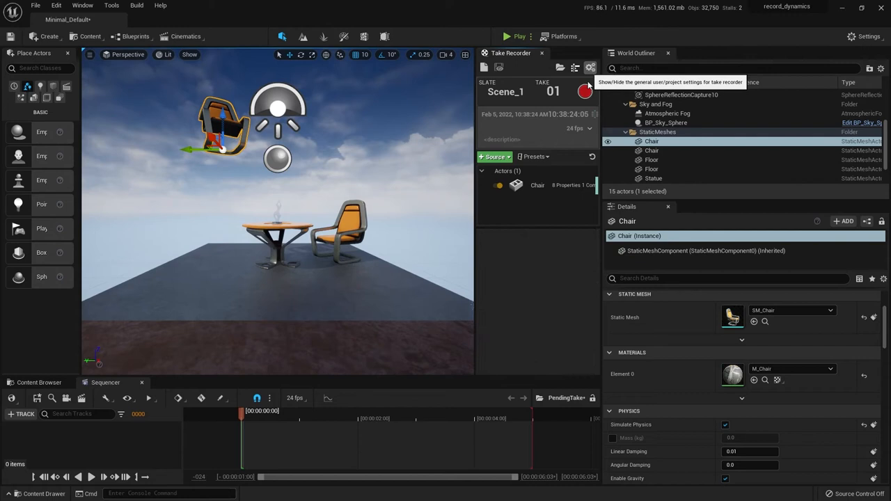
Step: Show the Take Recorder's general recording and user settings beneath the Chair source
click(590, 68)
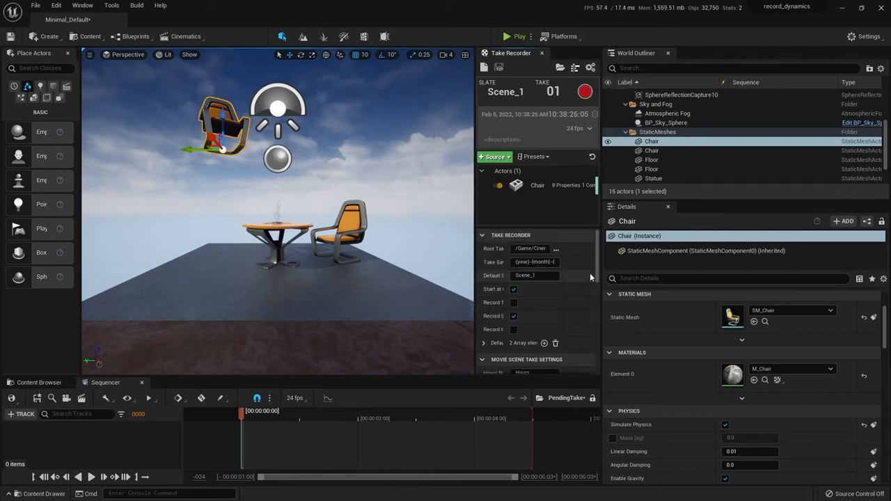
scroll(down, 3)
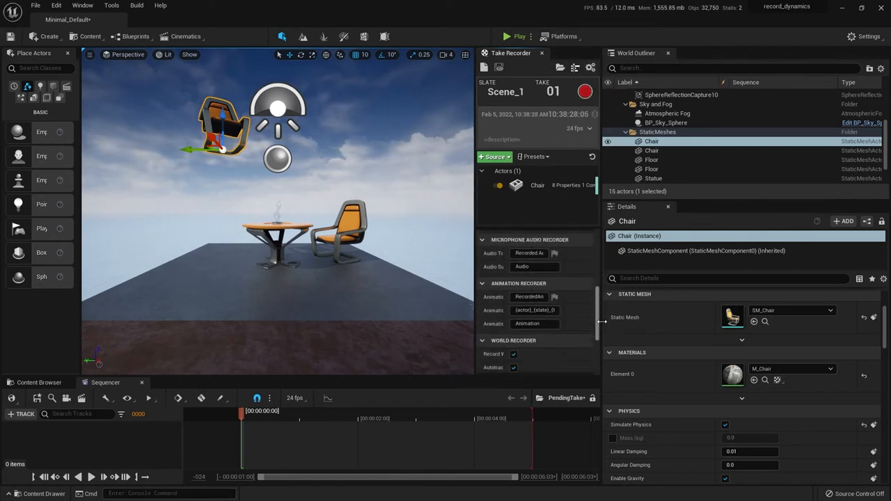
scroll(down, 3)
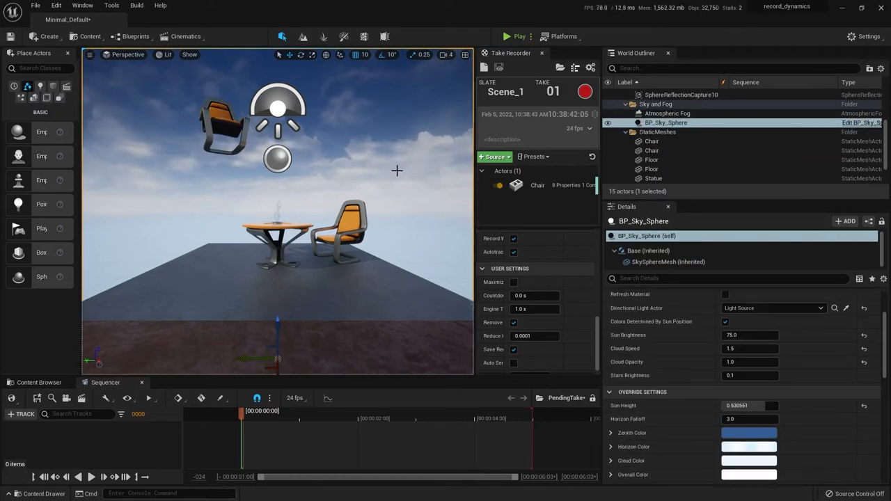
mouse_move(516, 36)
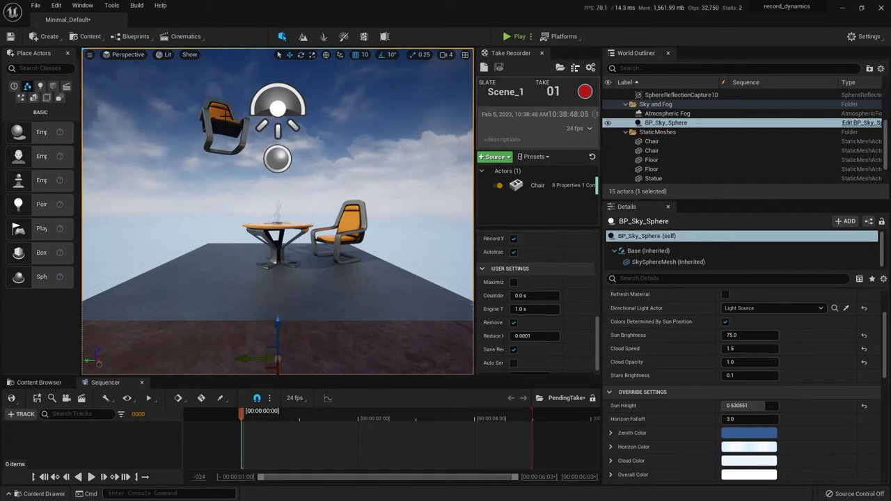
mouse_move(160, 239)
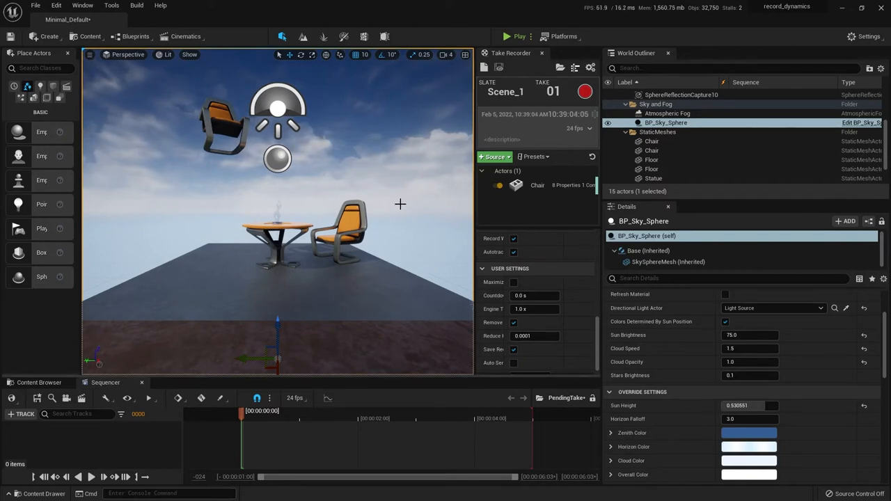
mouse_move(515, 36)
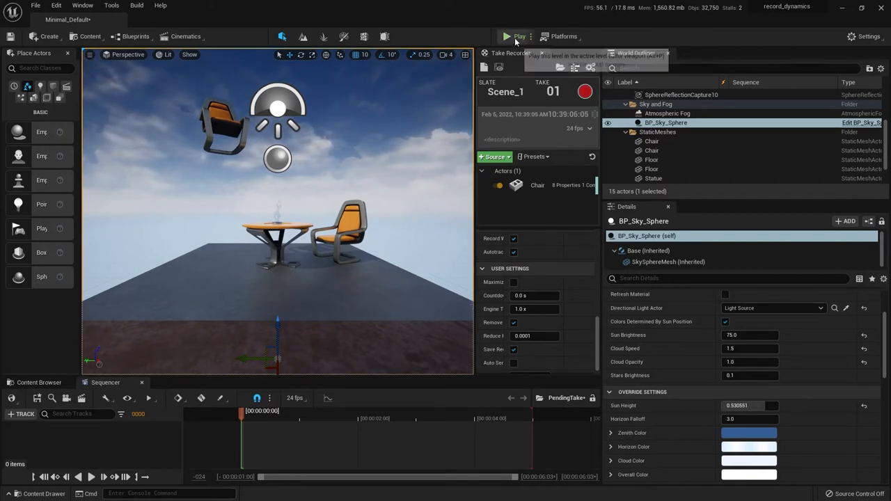
Step: Test-play the chair drop, stop it, and select the floating chair
click(508, 36)
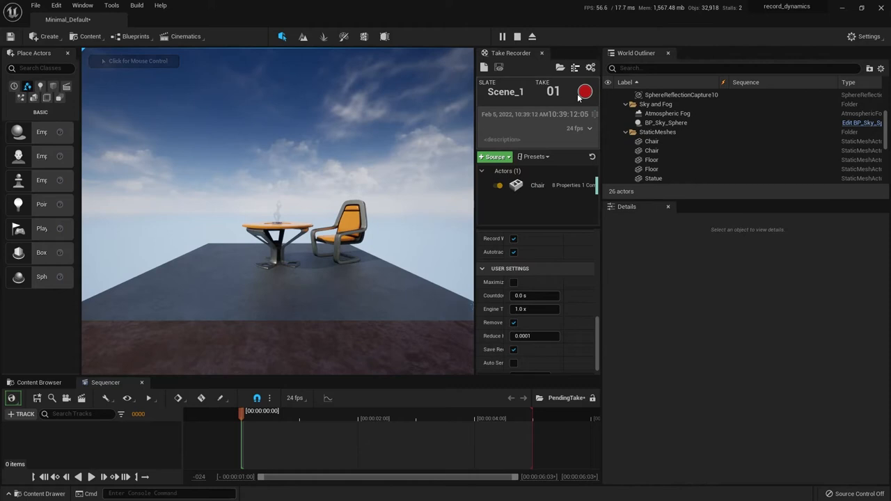
mouse_move(517, 37)
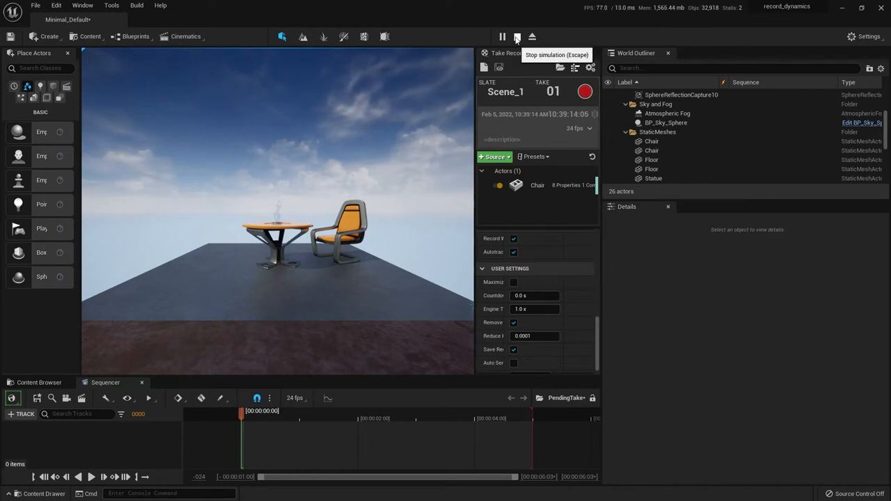
click(517, 37)
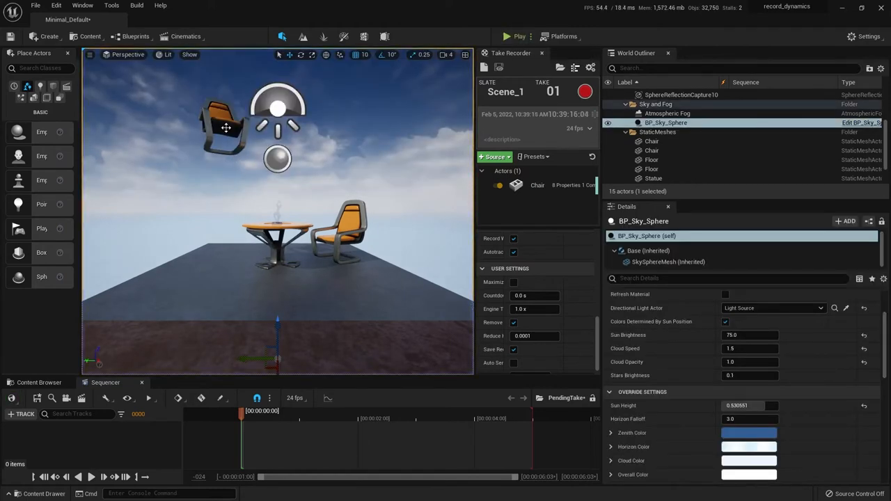
click(652, 140)
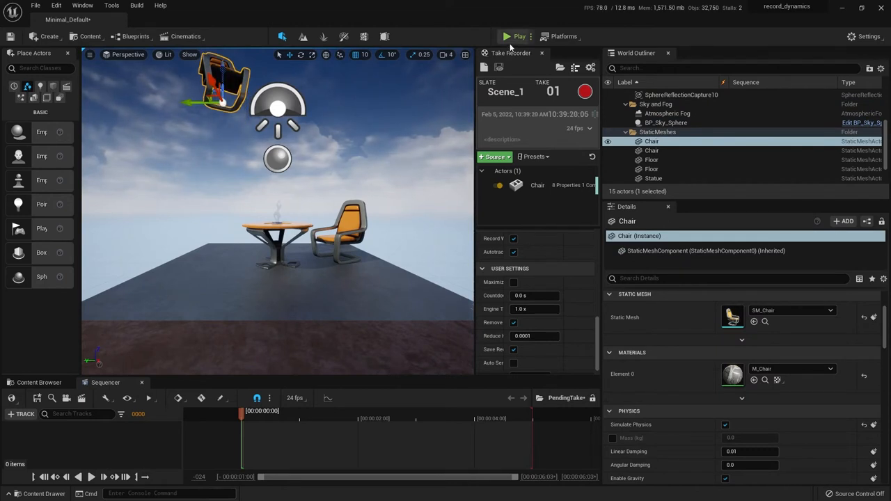
mouse_move(515, 42)
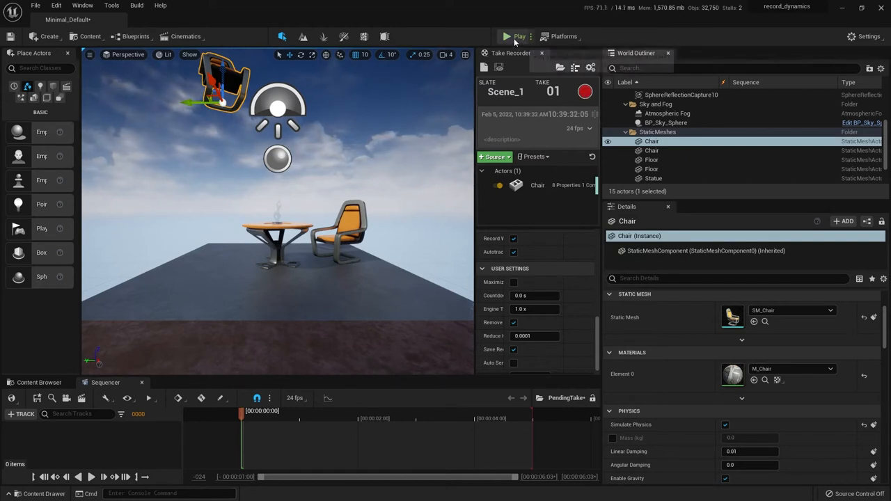
Step: Record take 02 by playing the level until the chair falls, then stopping
click(507, 36)
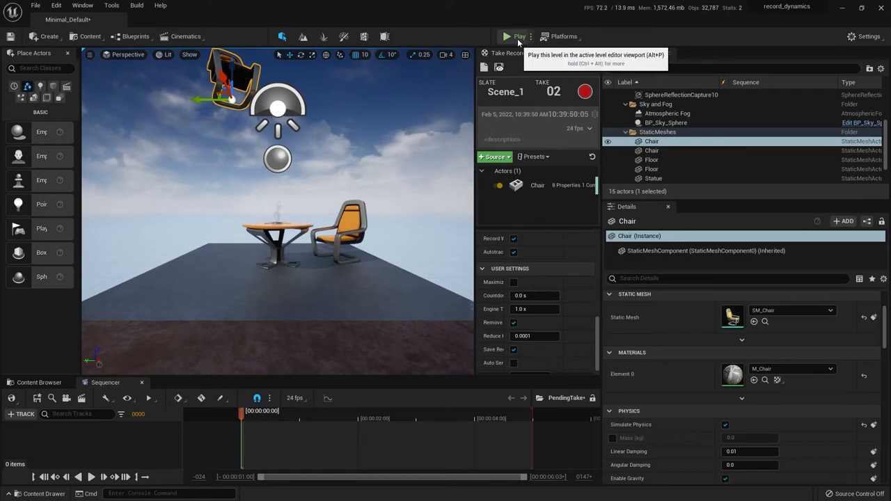
click(518, 36)
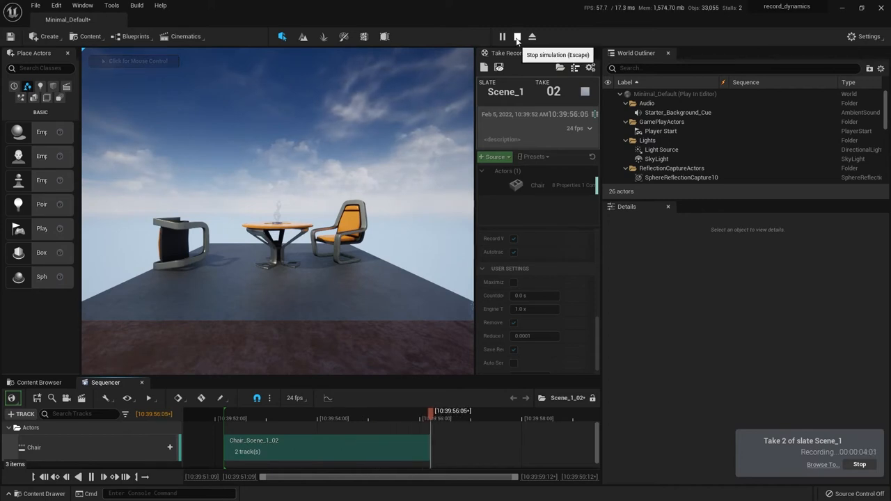
click(516, 37)
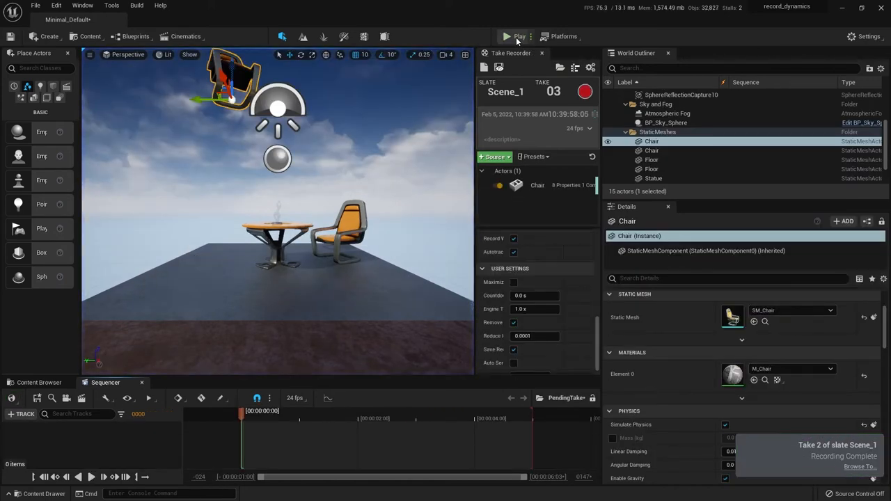
click(507, 36)
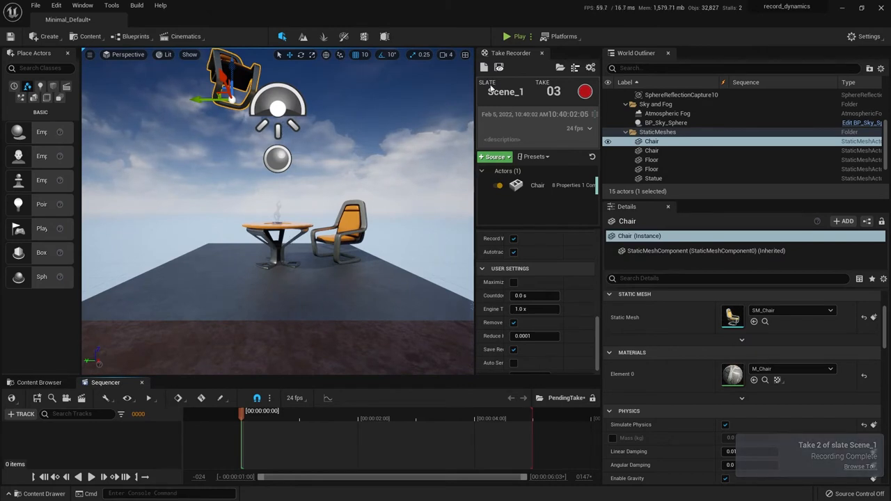
mouse_move(499, 67)
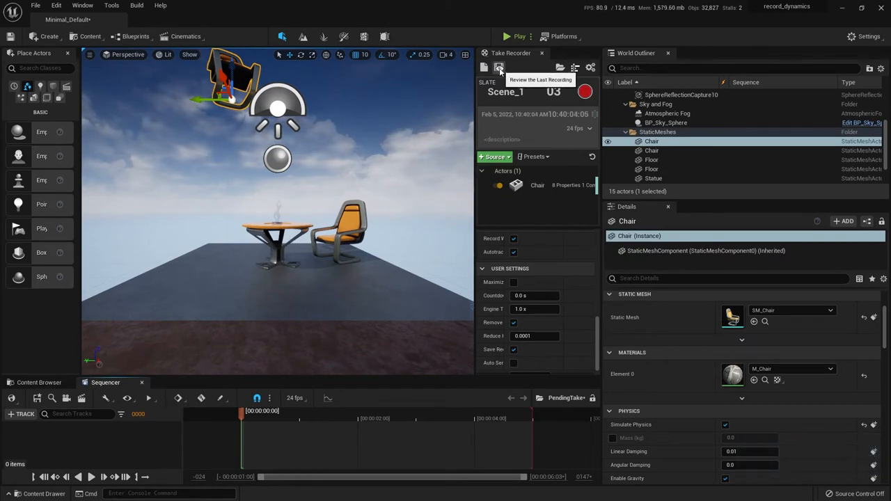
Step: Review the Scene_1_02 recording and play back the chair drop in Sequencer
click(500, 67)
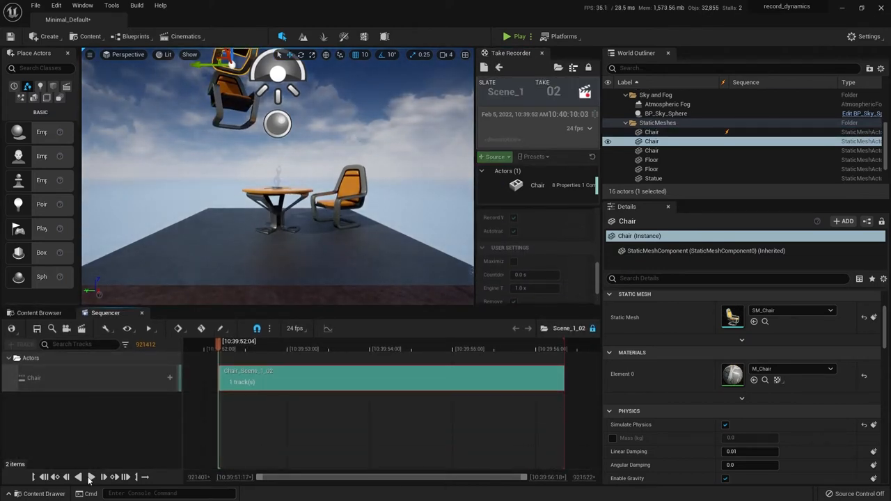
click(91, 477)
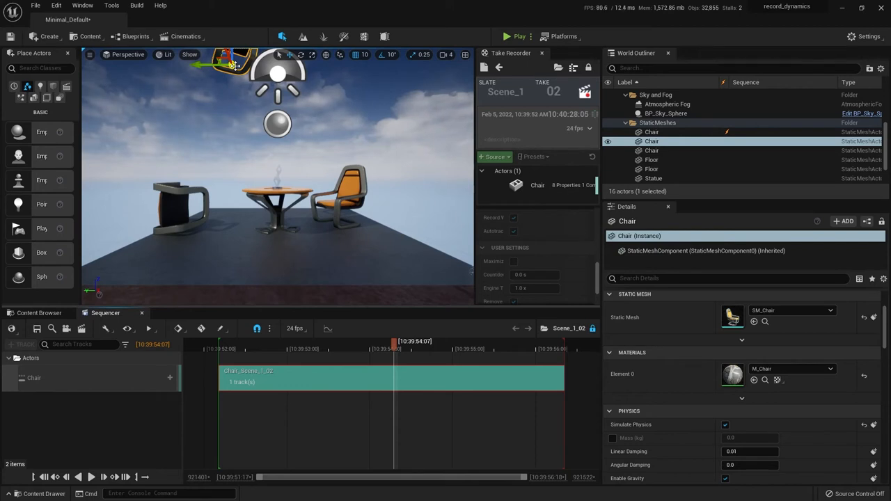
click(38, 313)
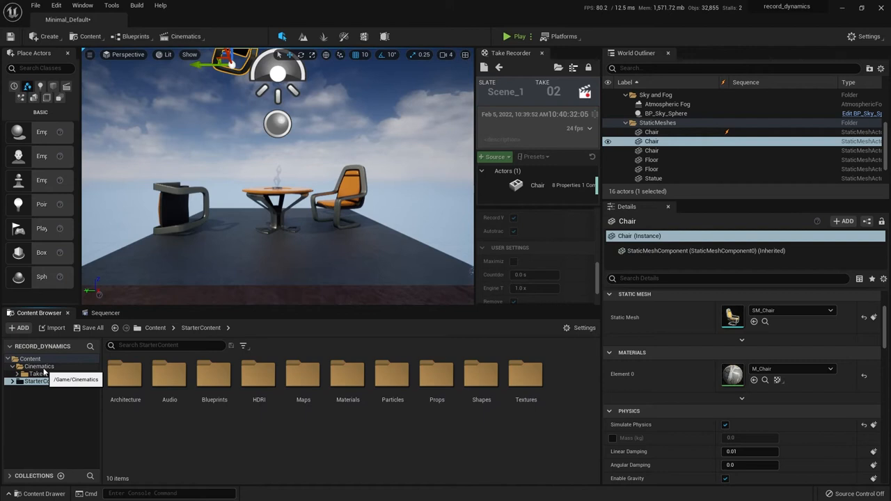
Step: Browse to Cinematics > Takes > 2022-02-05 and open the Scene_1_02_Subscenes folder
click(38, 374)
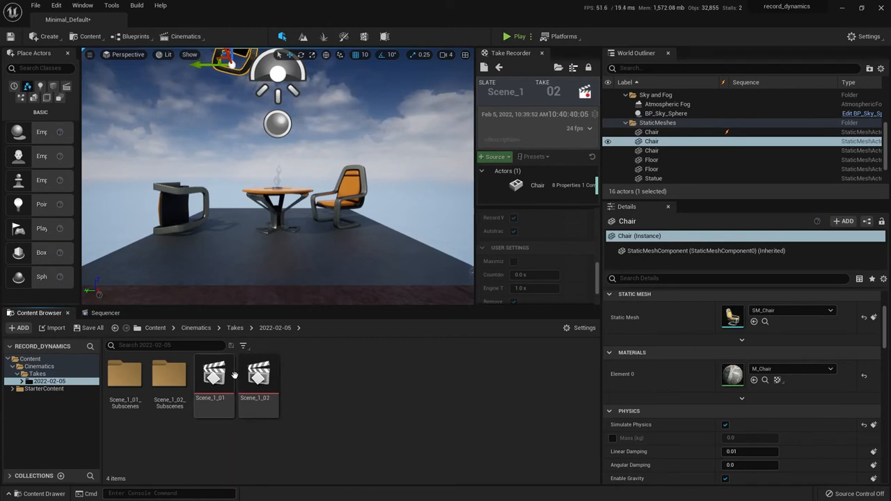
mouse_move(170, 376)
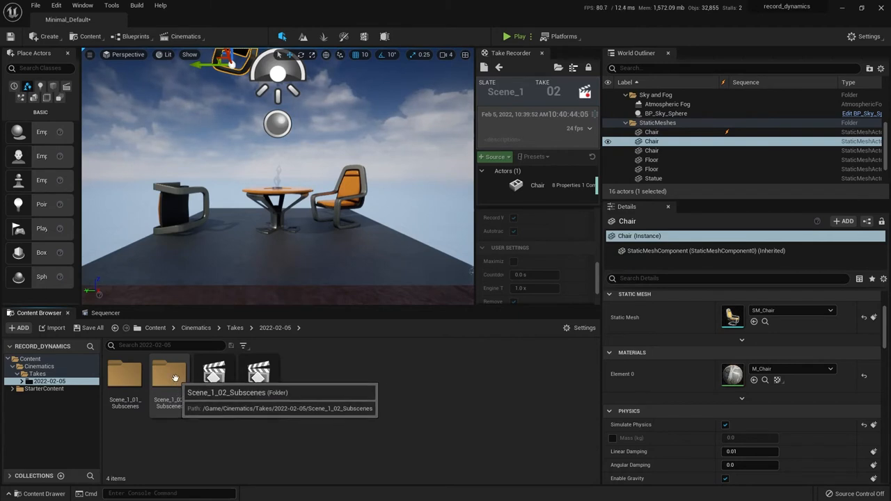
double_click(168, 374)
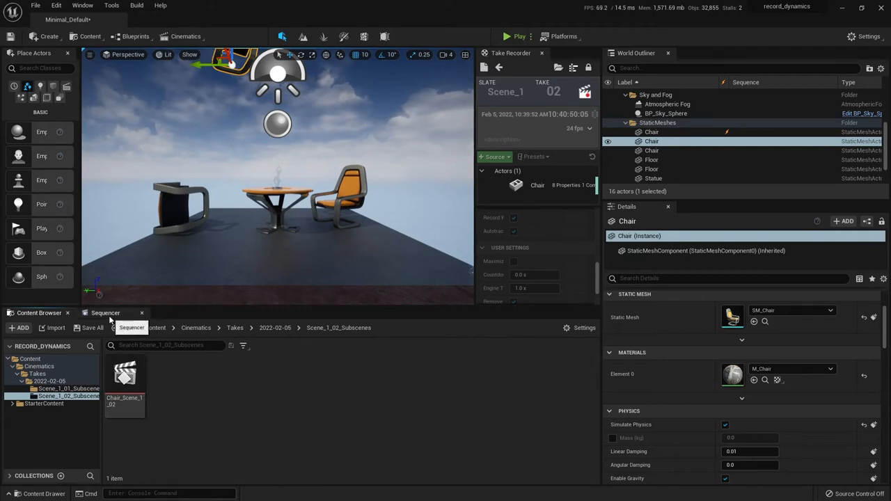
mouse_move(124, 374)
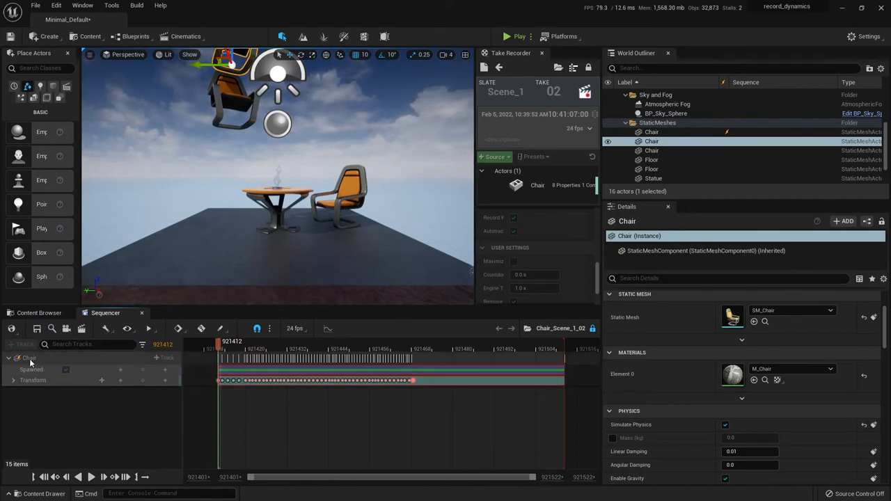
mouse_move(107, 318)
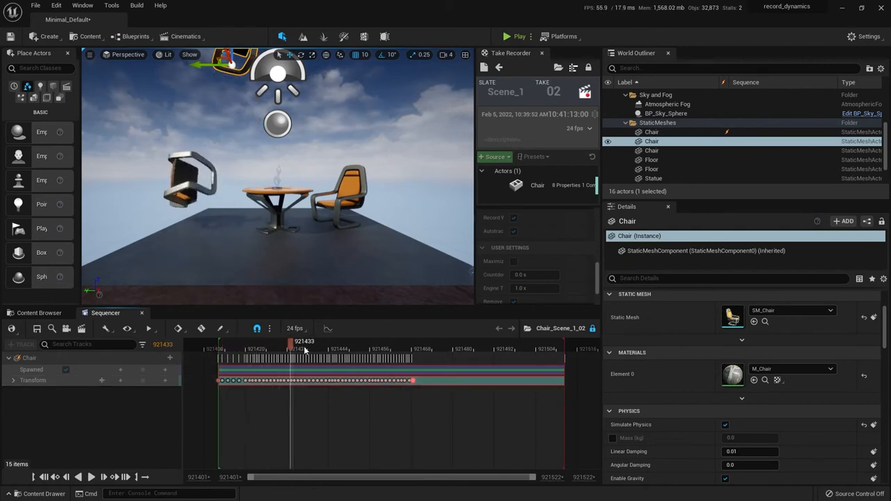
Step: Scrub Chair_Scene_1_02's recorded fall and copy the chair's Transform track
drag(291, 346, 305, 346)
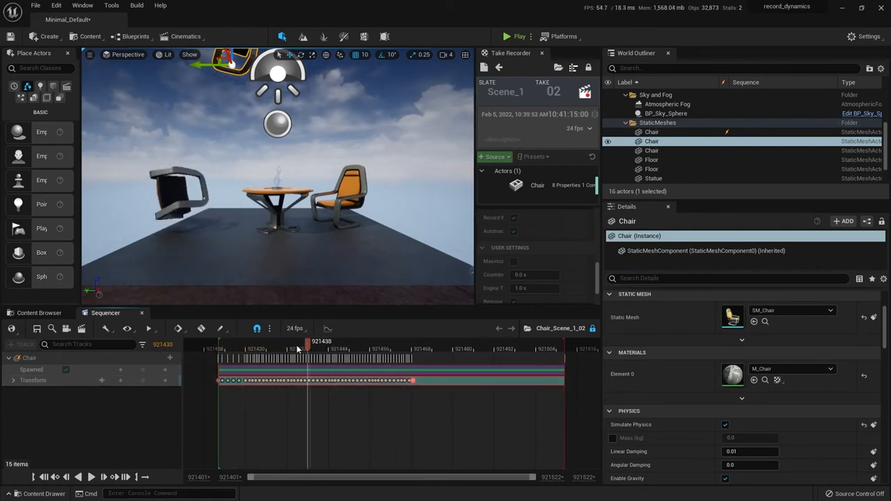
drag(308, 346, 232, 346)
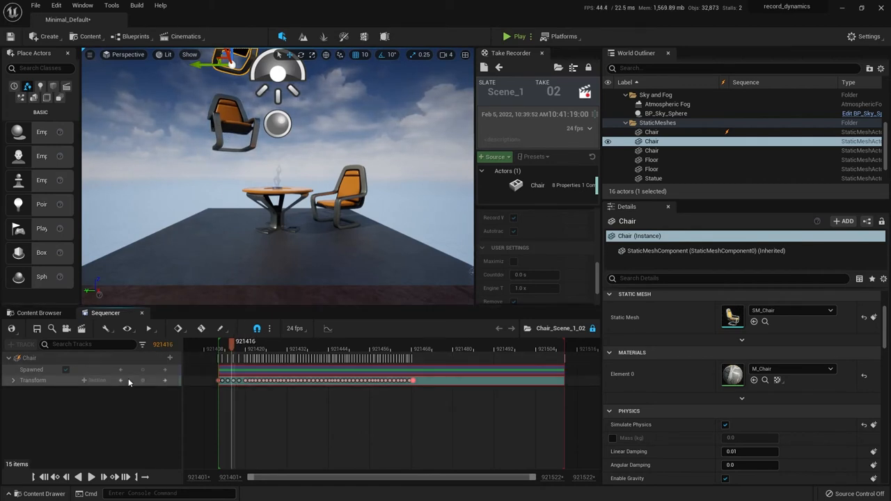
click(34, 380)
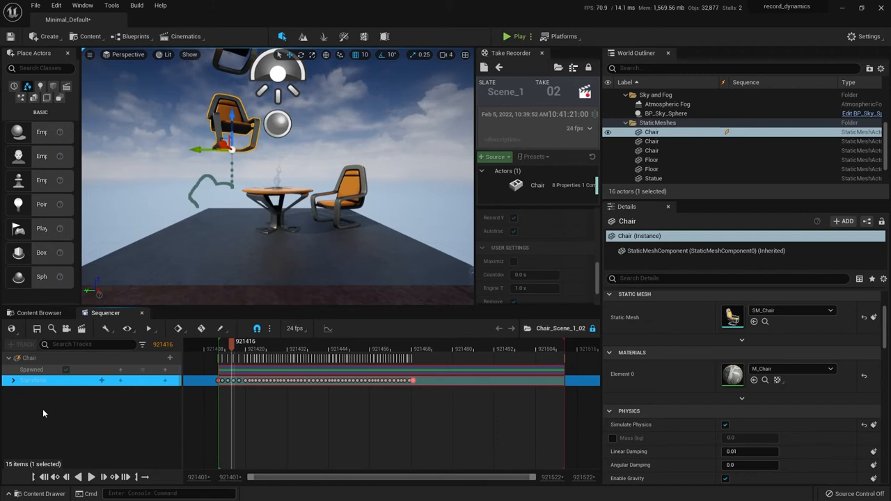
right_click(35, 380)
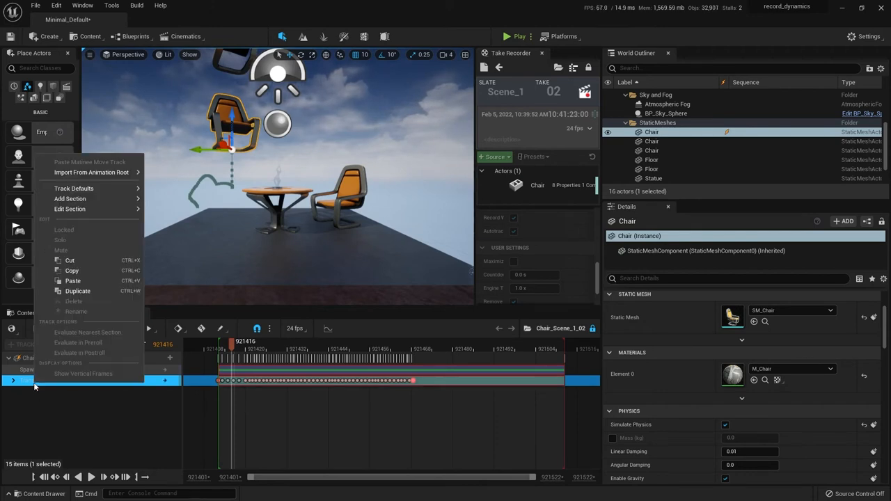
mouse_move(71, 271)
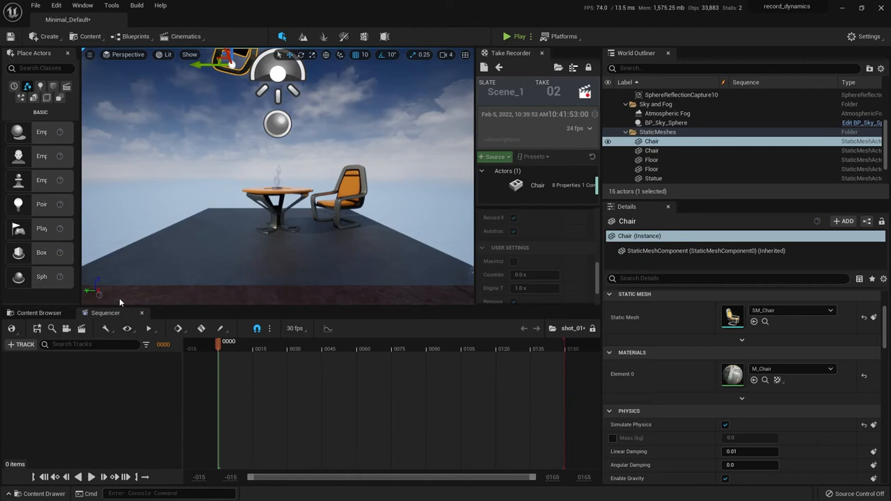
Step: Add the Chair actor to shot_01 and turn off its Simulate Physics
click(23, 344)
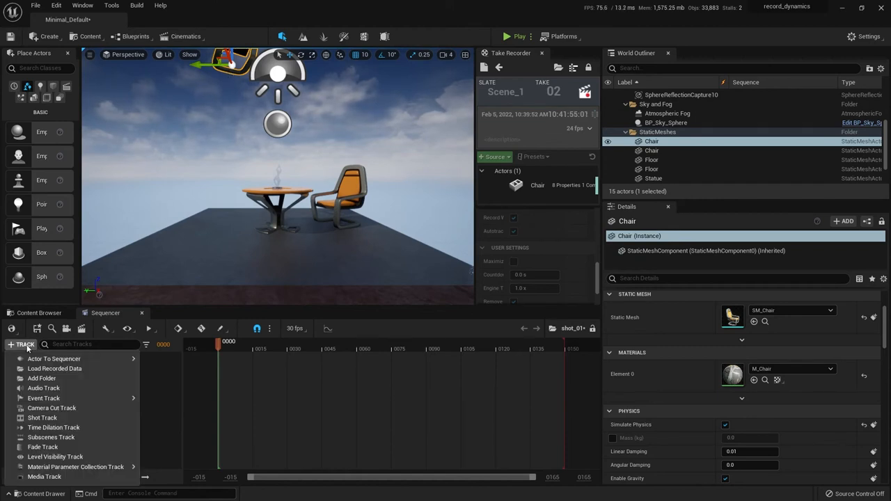
click(50, 359)
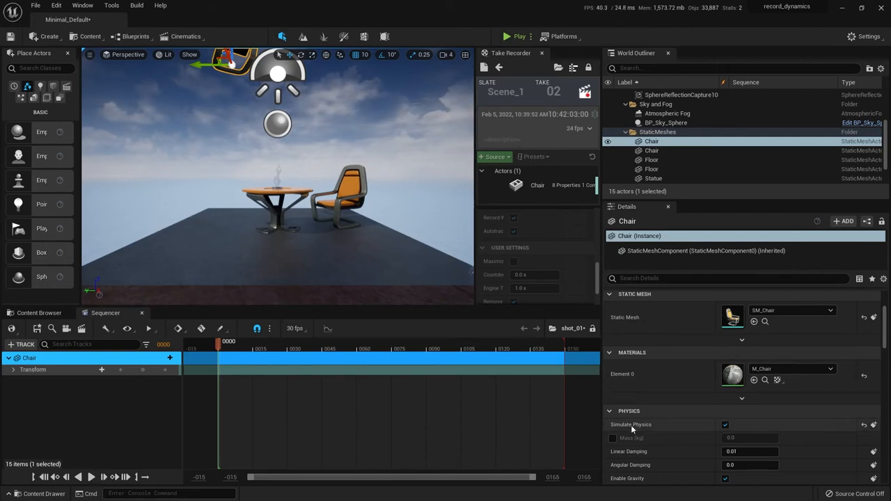
click(726, 425)
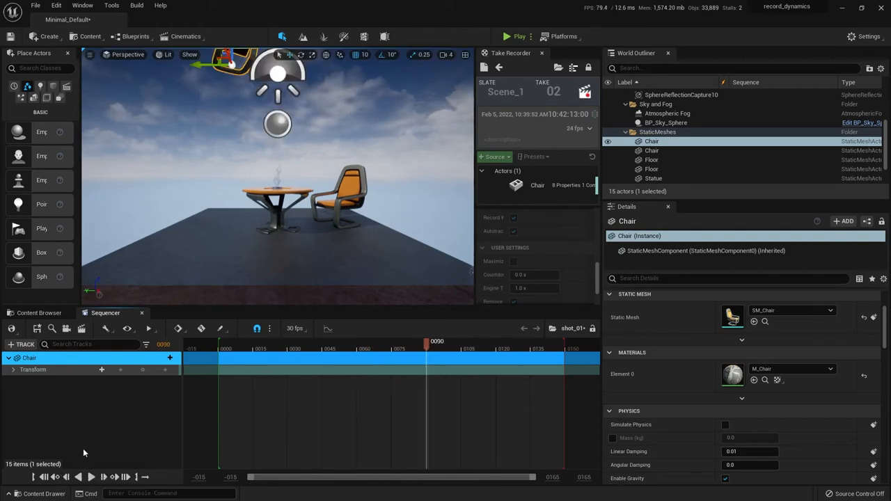
mouse_move(118, 429)
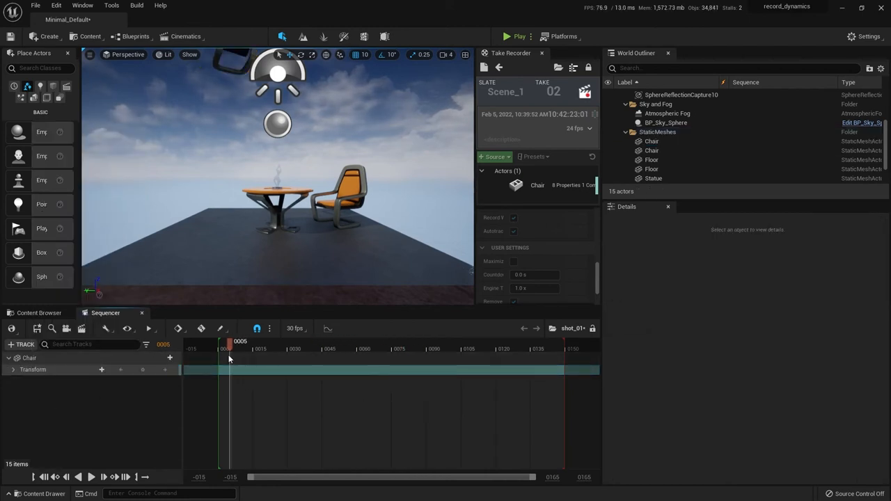
Step: Paste the recorded drop keys into the Chair Transform track and preview playback
right_click(33, 370)
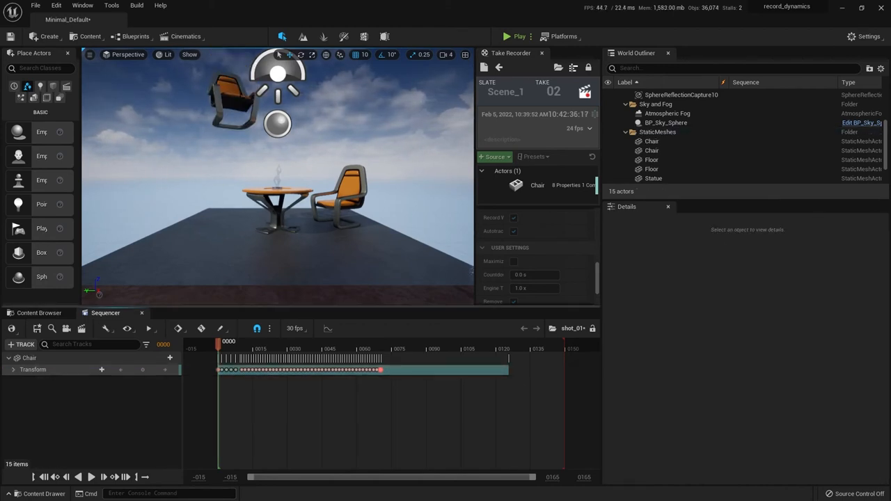
mouse_move(220, 370)
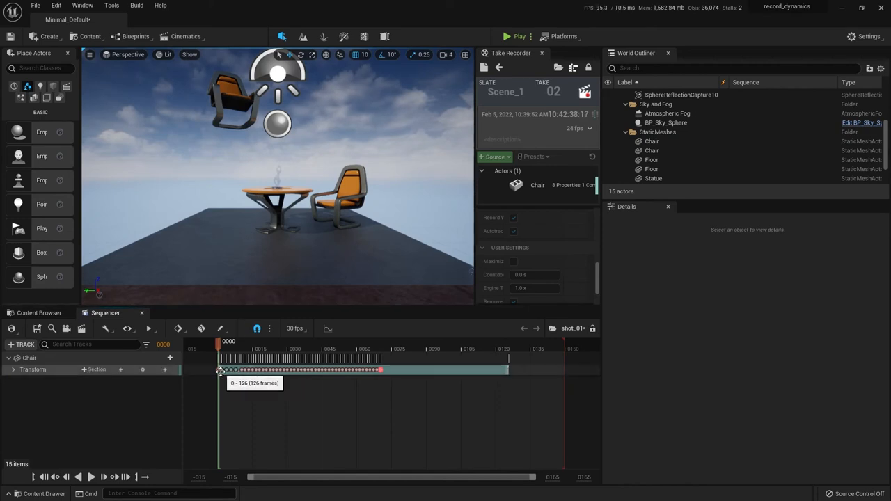
mouse_move(104, 436)
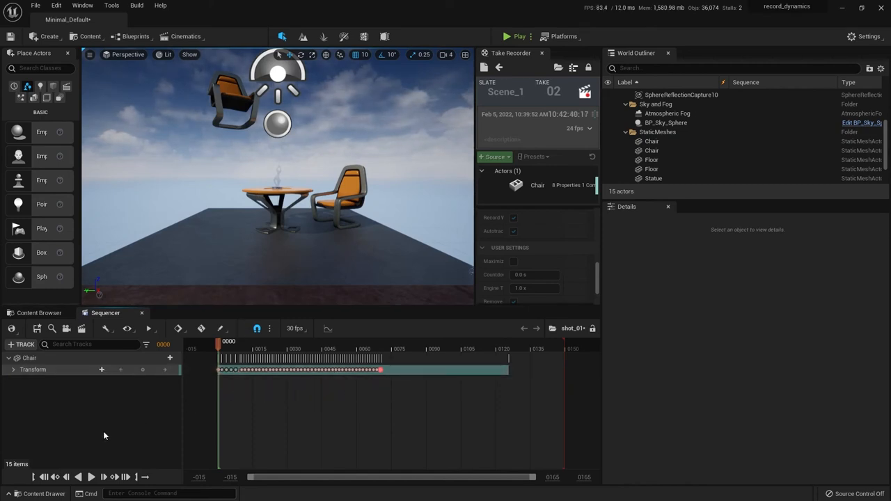
click(92, 477)
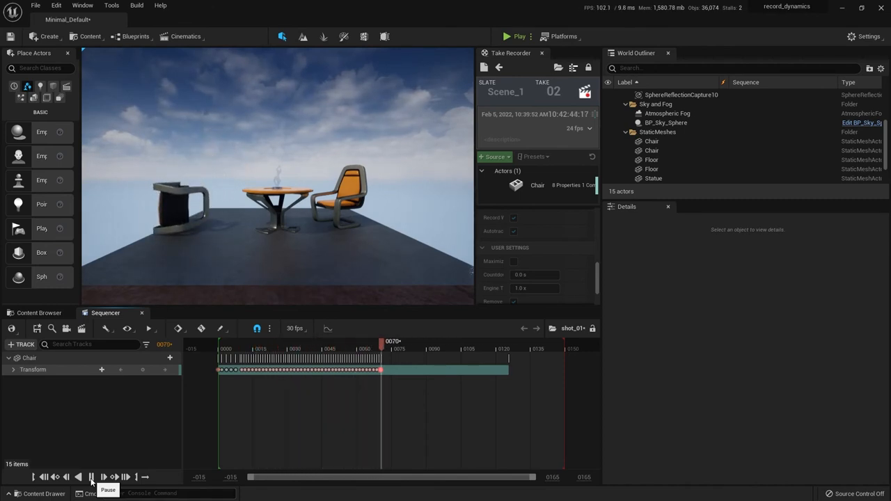
click(91, 477)
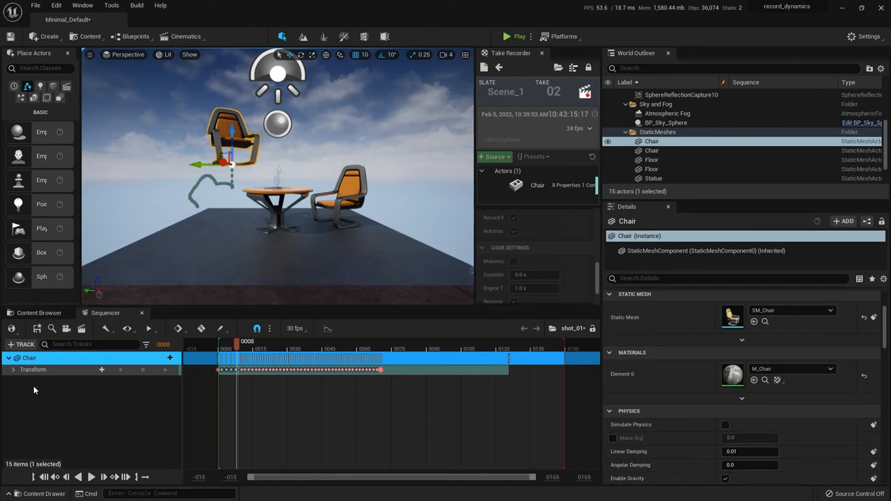
mouse_move(328, 329)
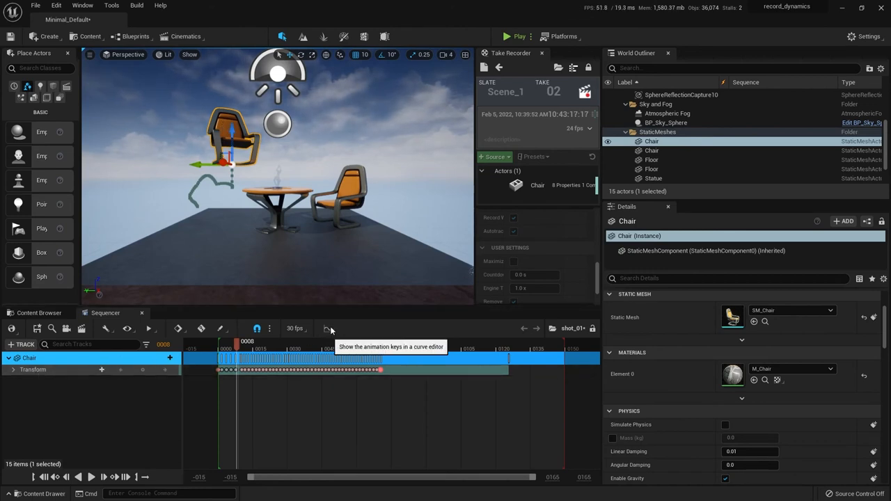
mouse_move(91, 387)
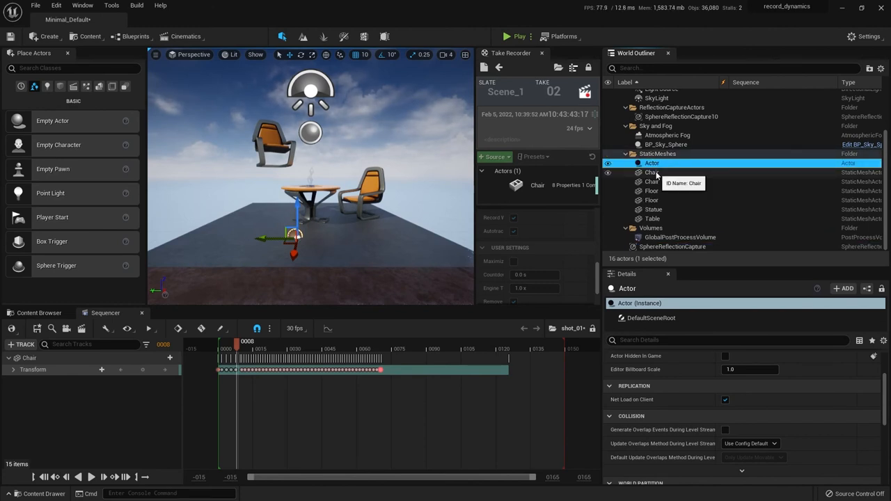
Step: Parent the Chair under the empty actor and rename that actor chair_offset
click(652, 172)
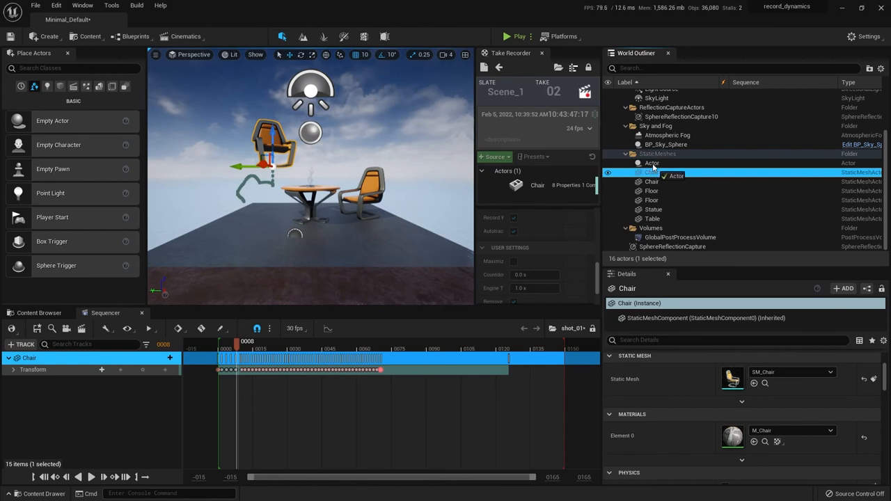
click(655, 172)
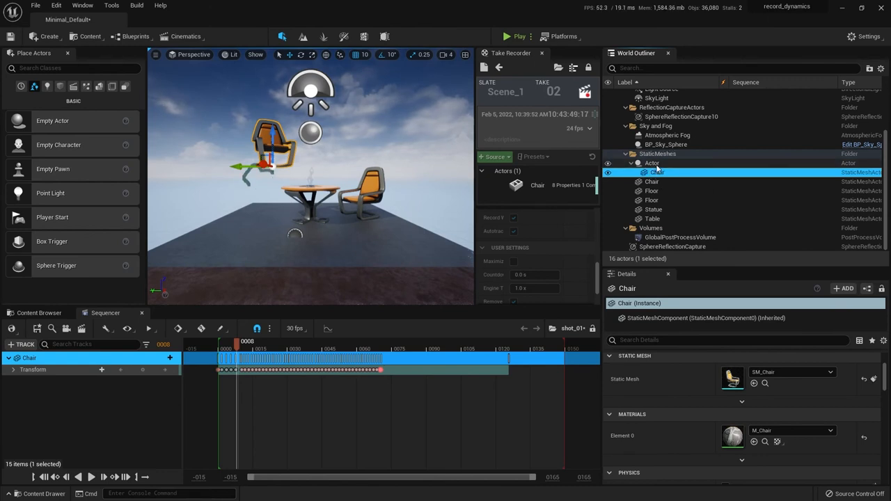
mouse_move(657, 172)
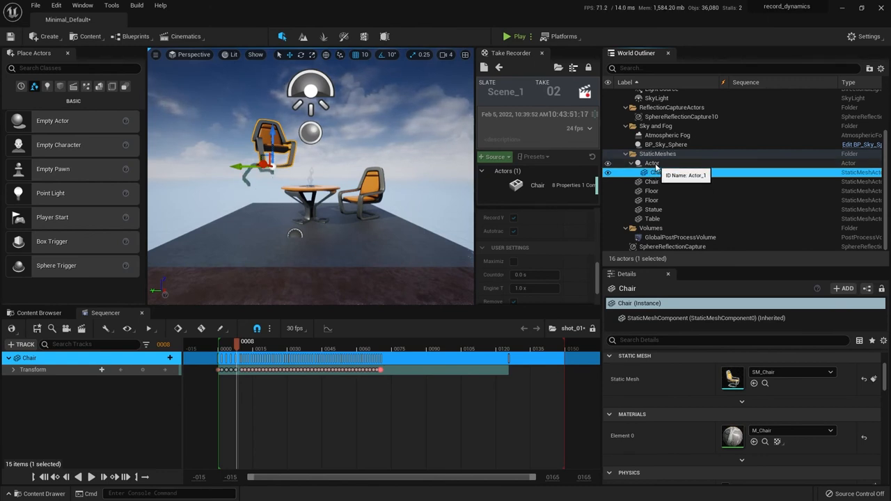
click(652, 163)
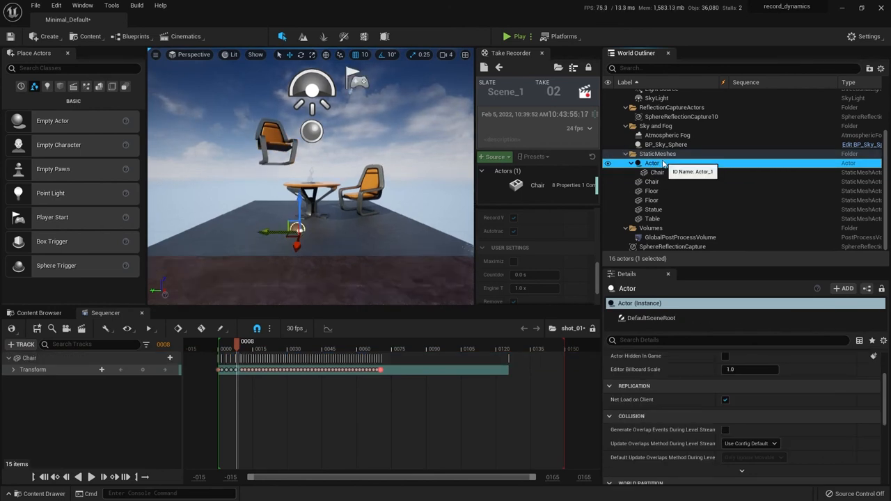
double_click(653, 163)
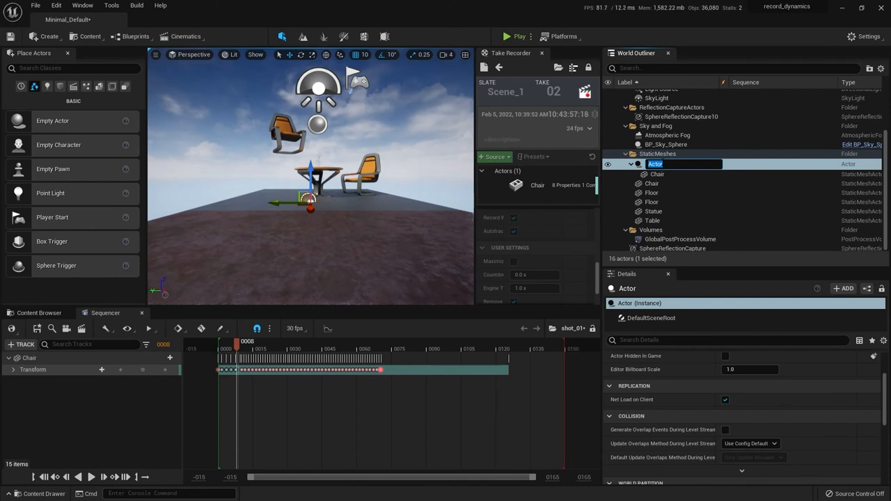
text(chair_offset)
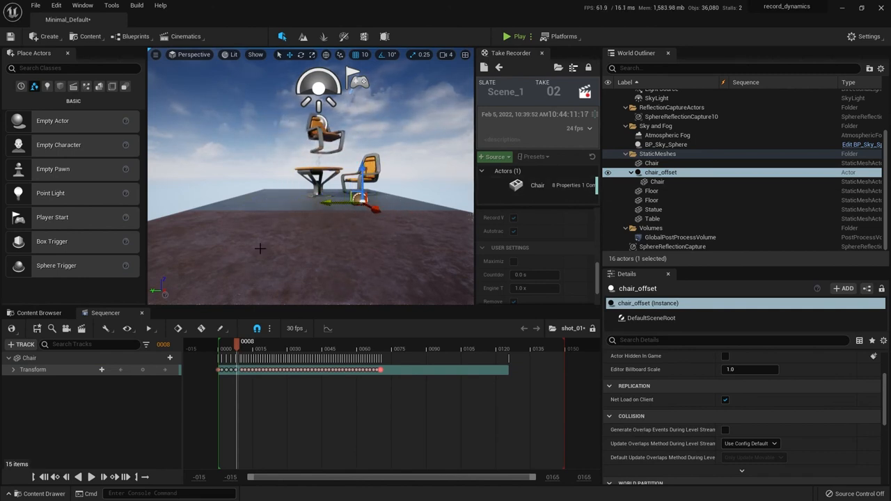
click(91, 477)
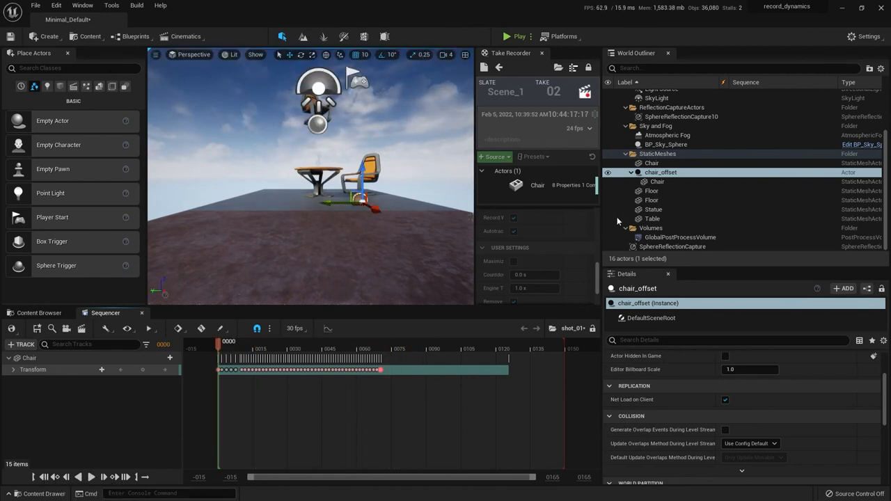
mouse_move(652, 191)
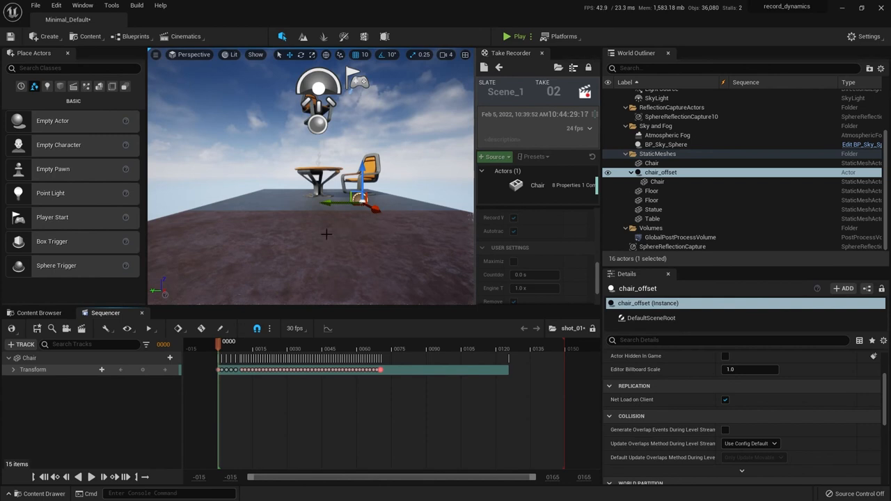
mouse_move(287, 244)
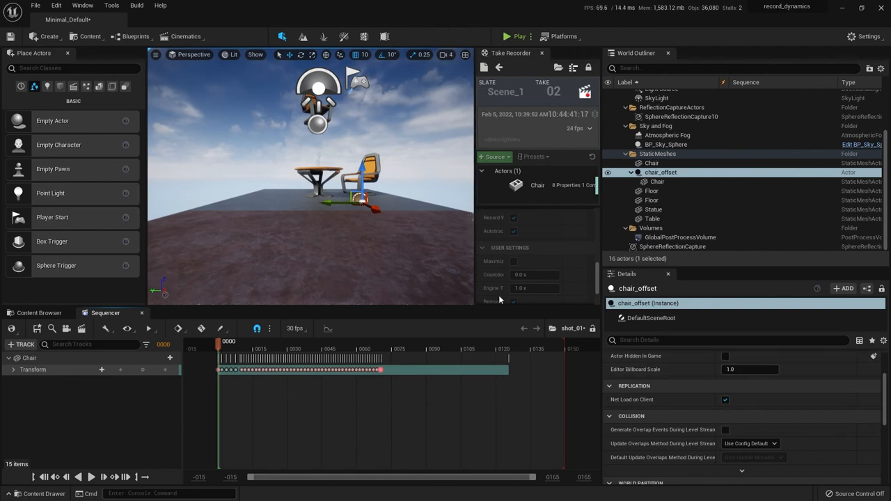
mouse_move(240, 224)
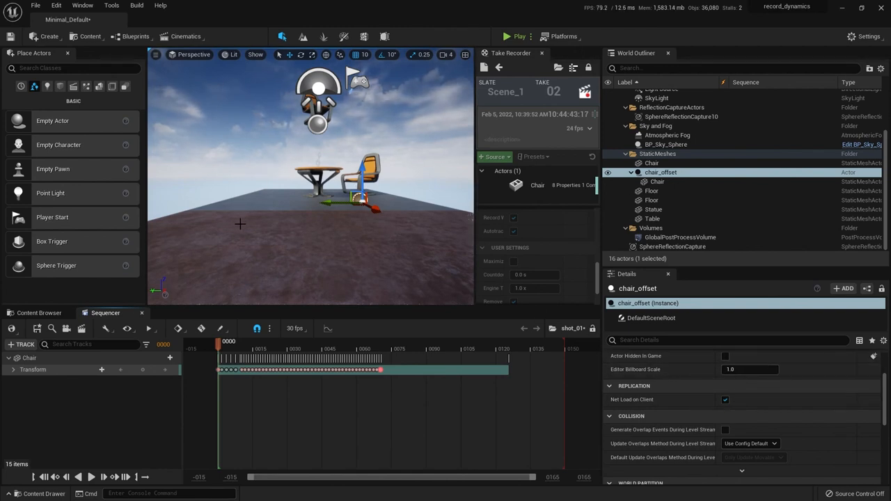